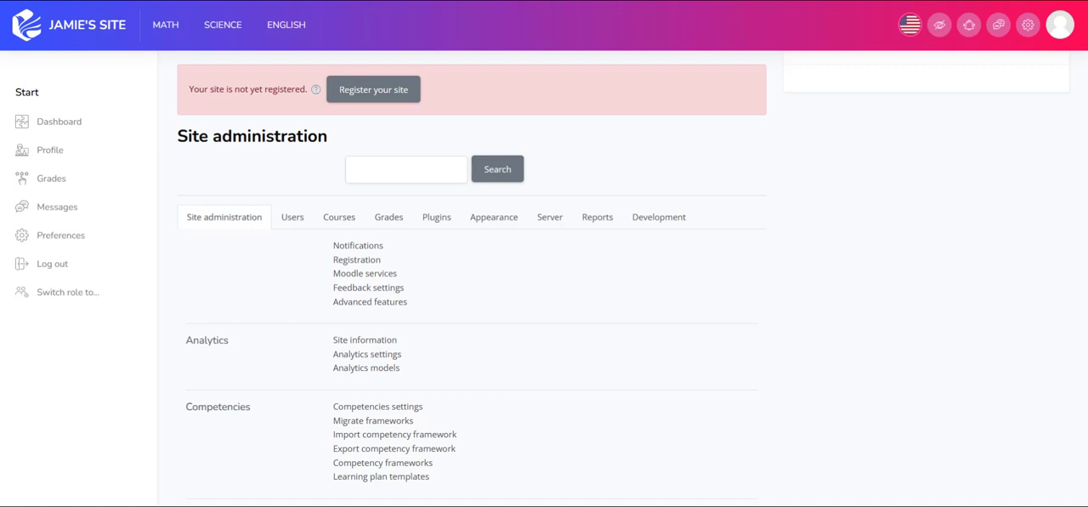
mouse_move(242, 229)
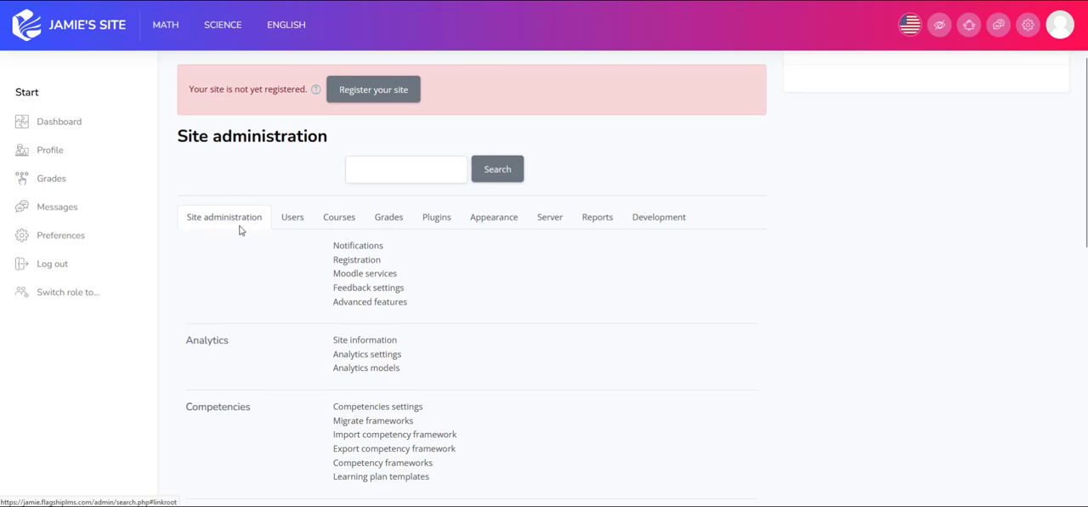
Step: Navigate Site administration to Users and reach the site-wide Cohorts page under Accounts
left_click(292, 218)
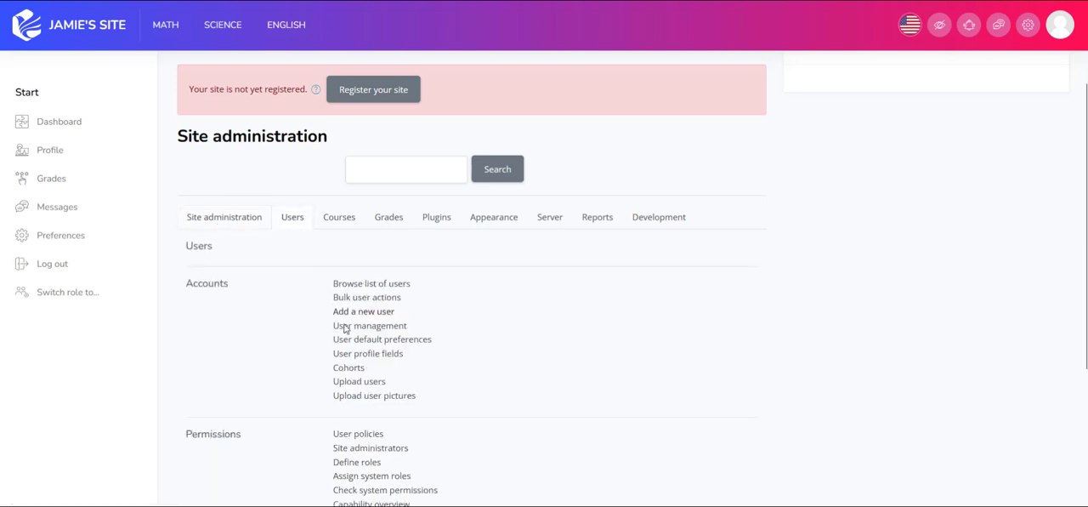
left_click(370, 326)
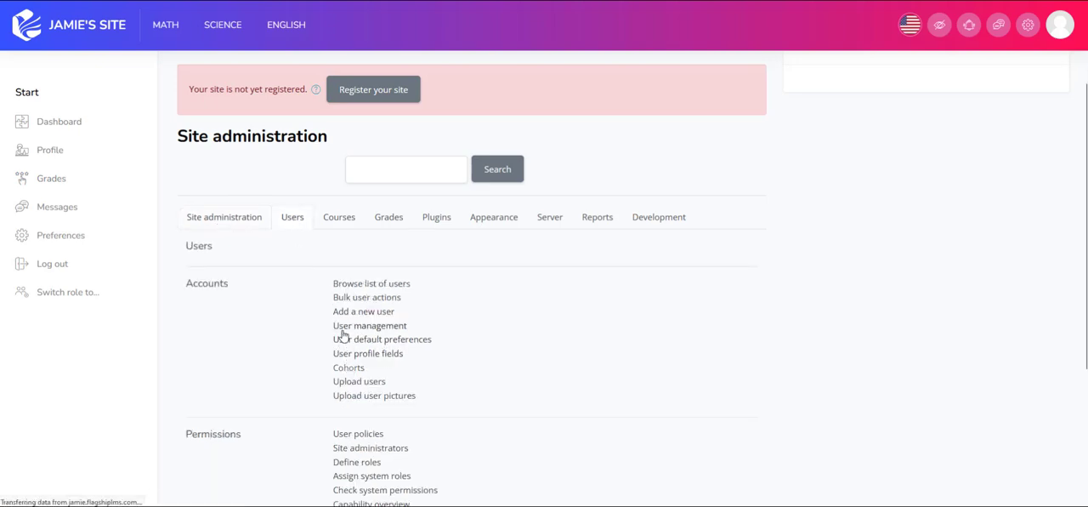
left_click(349, 367)
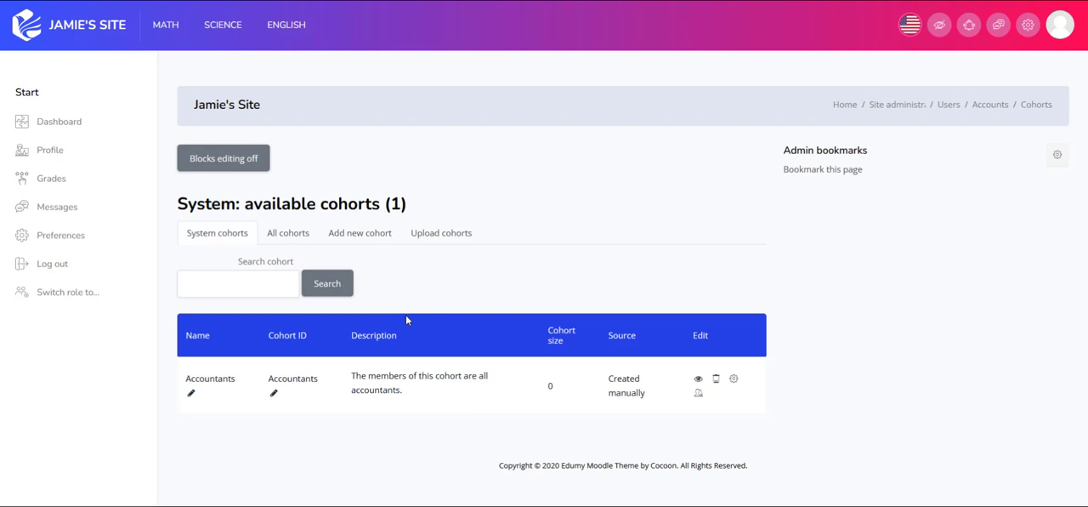
mouse_move(249, 397)
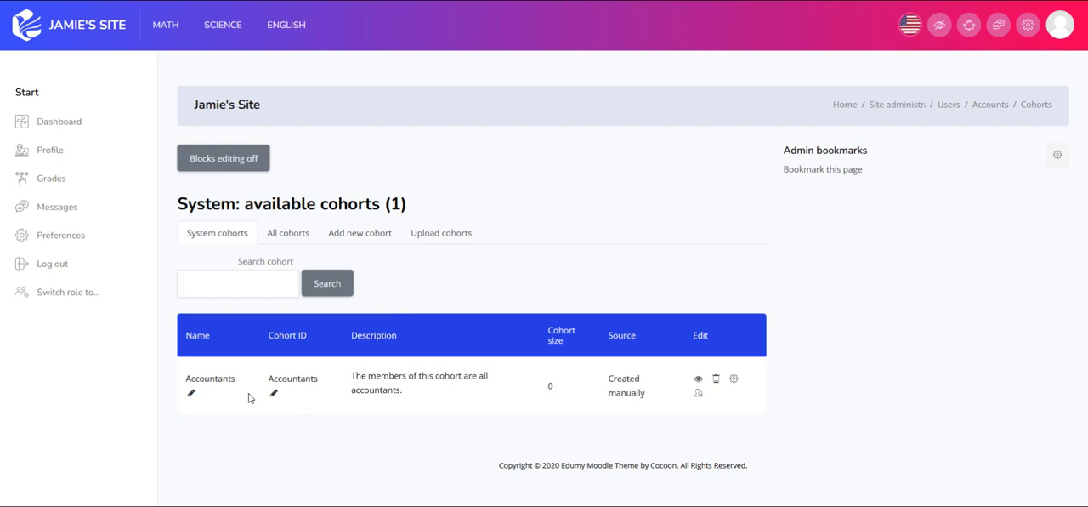
mouse_move(274, 394)
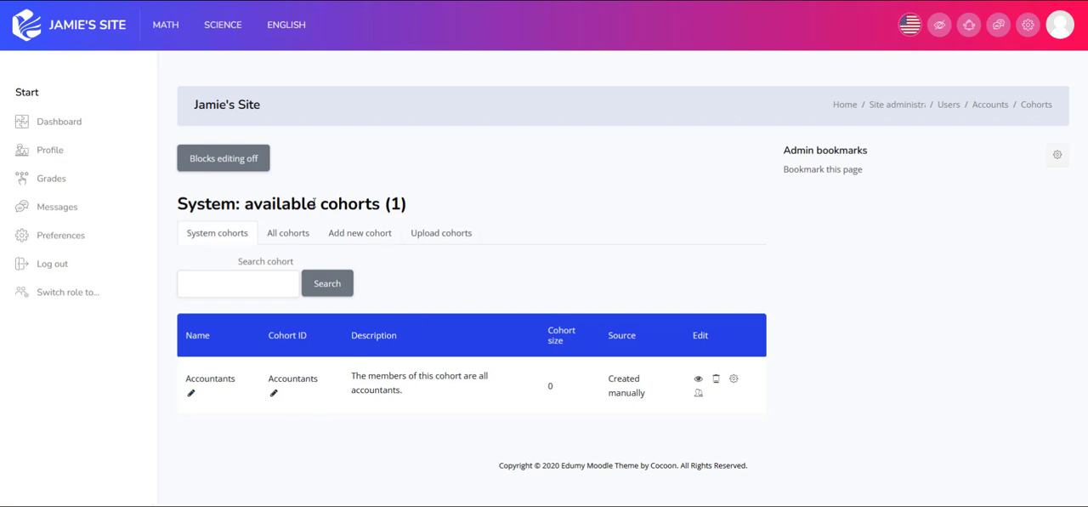
mouse_move(304, 224)
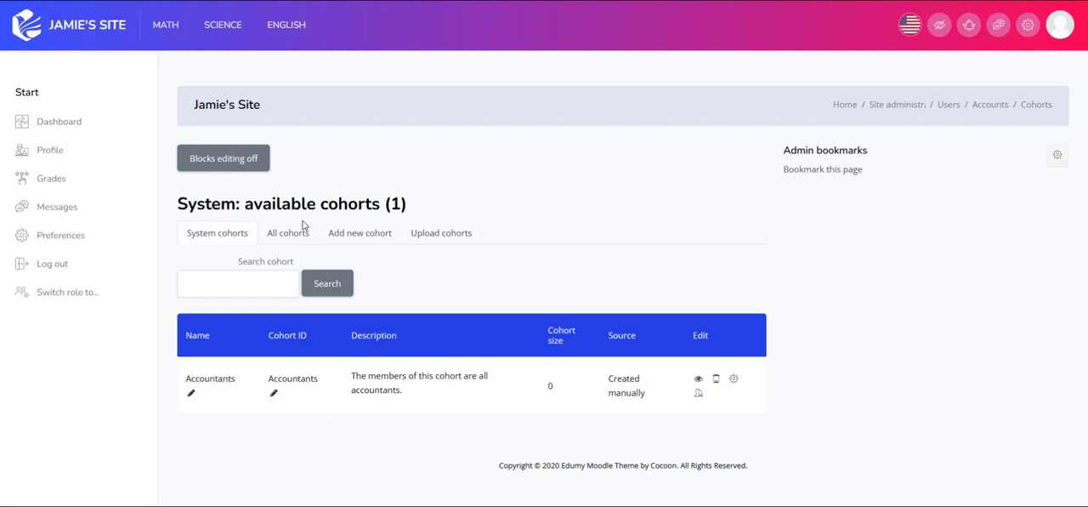
mouse_move(211, 378)
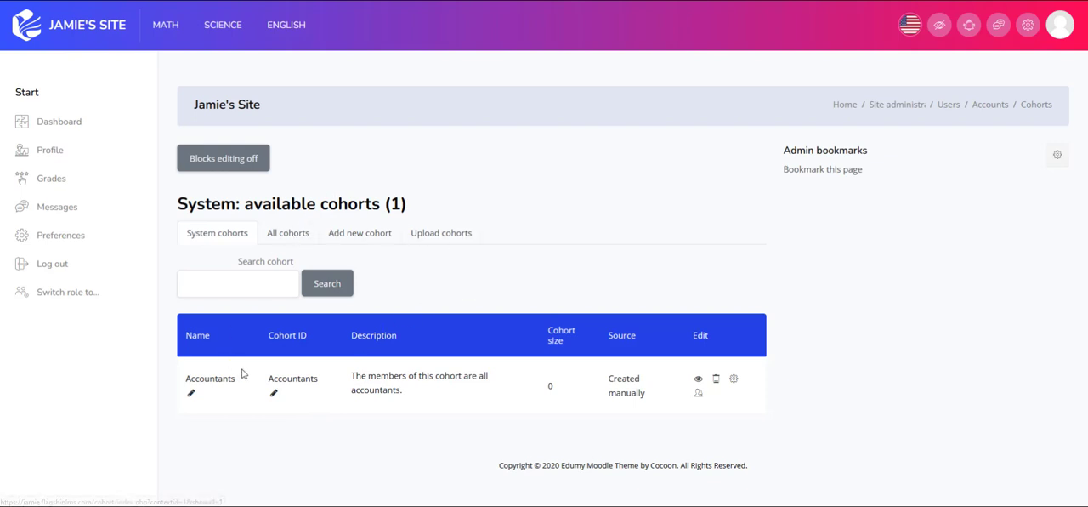
mouse_move(229, 395)
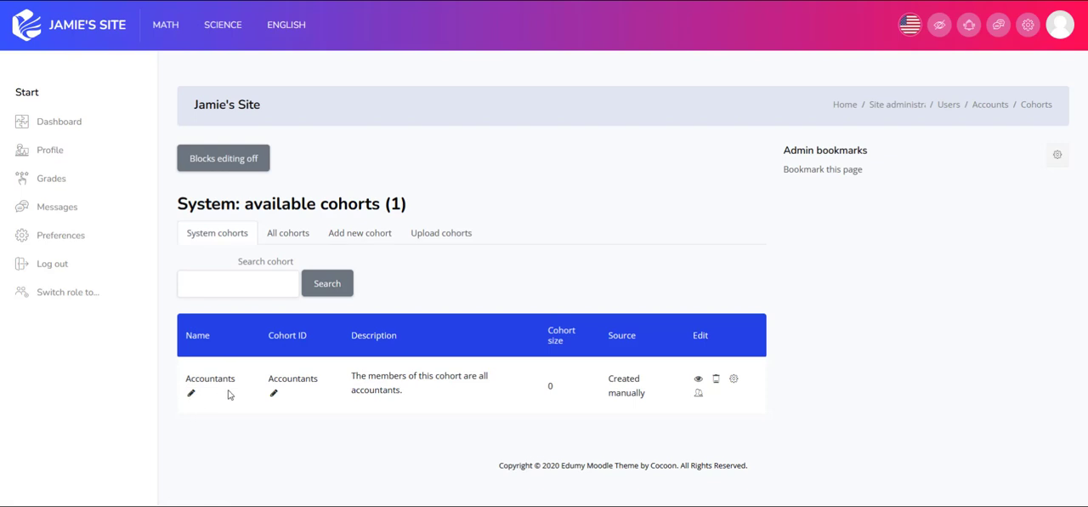
mouse_move(209, 415)
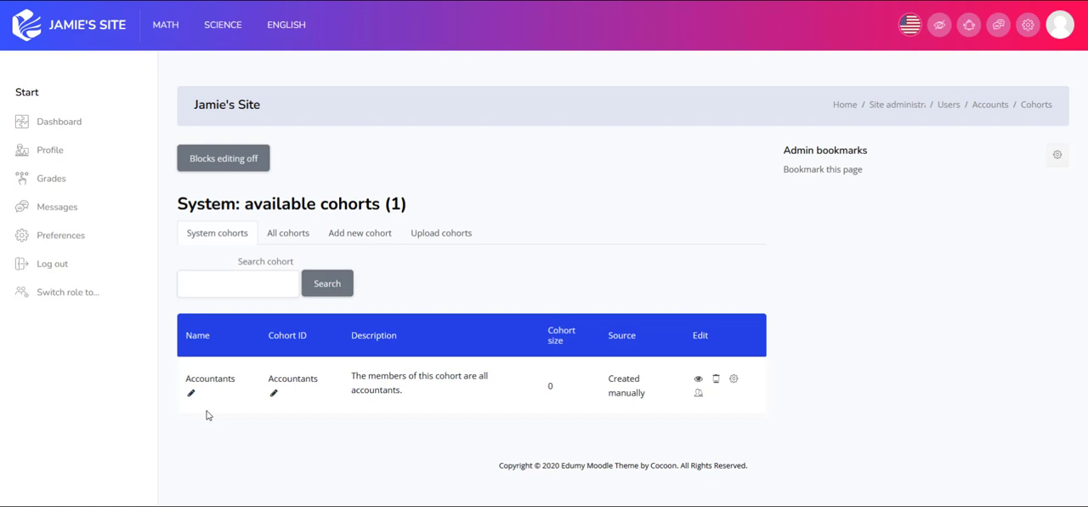
mouse_move(203, 405)
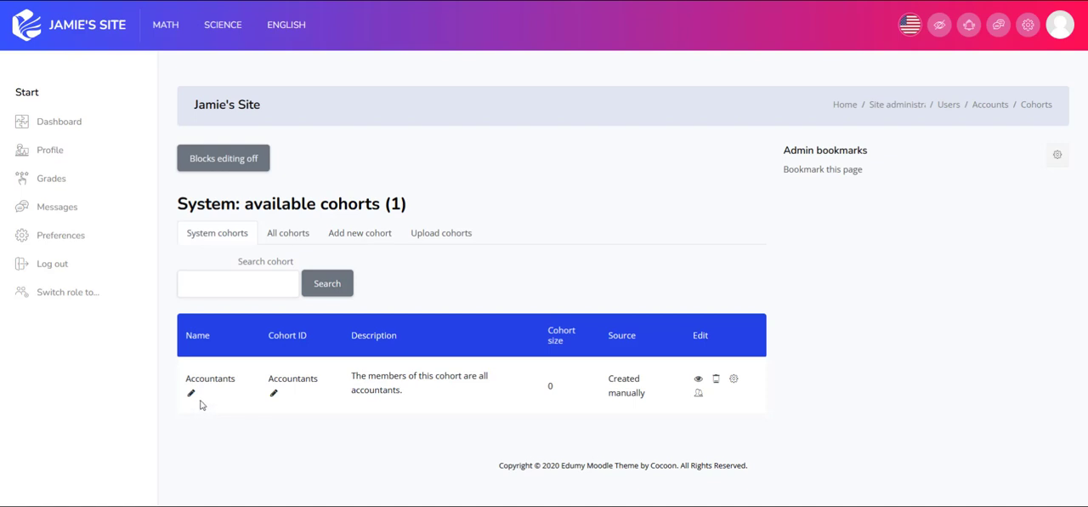
mouse_move(224, 411)
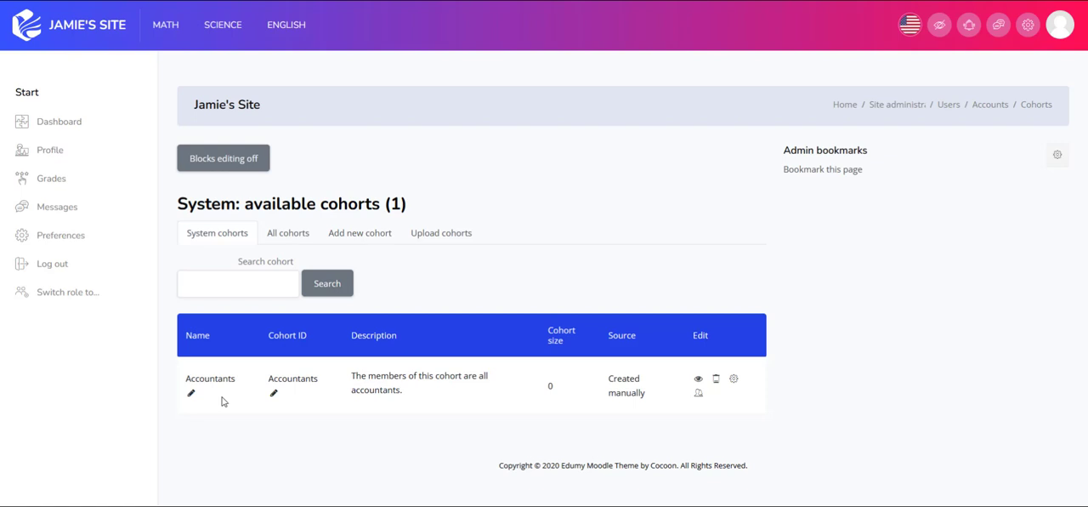
mouse_move(221, 391)
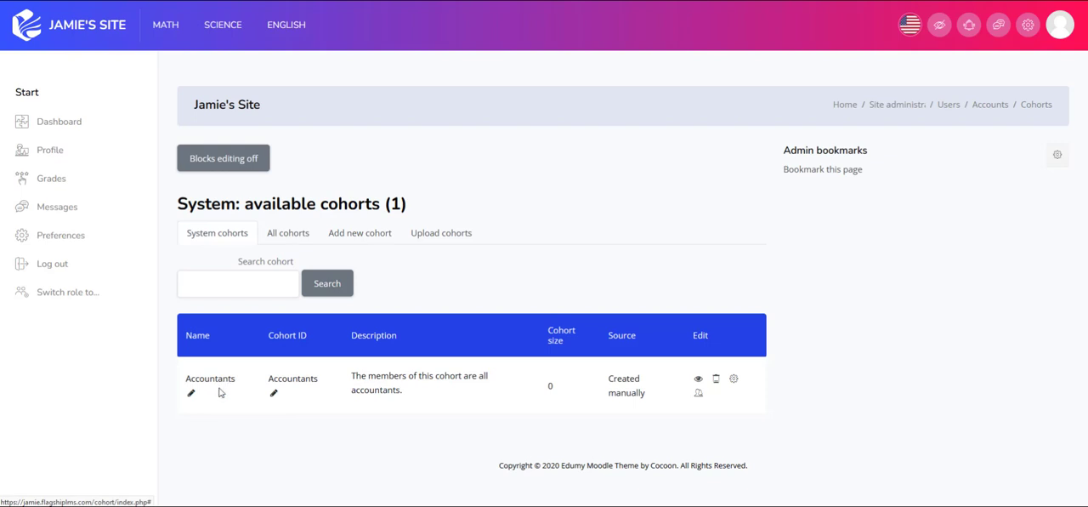
mouse_move(190, 393)
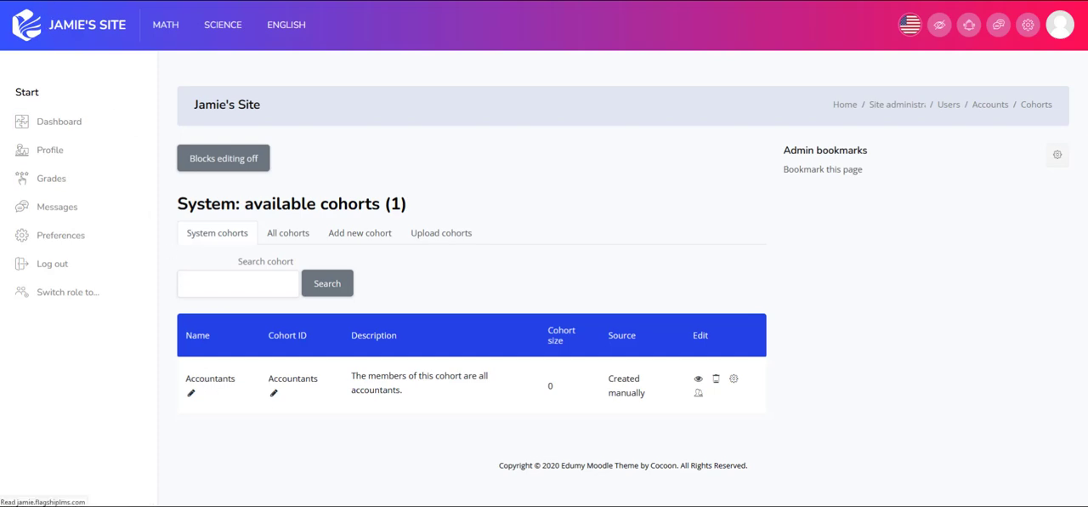
Step: Return to Users administration and show Bulk user actions, scrolling past filters to the 14-user list
left_click(895, 104)
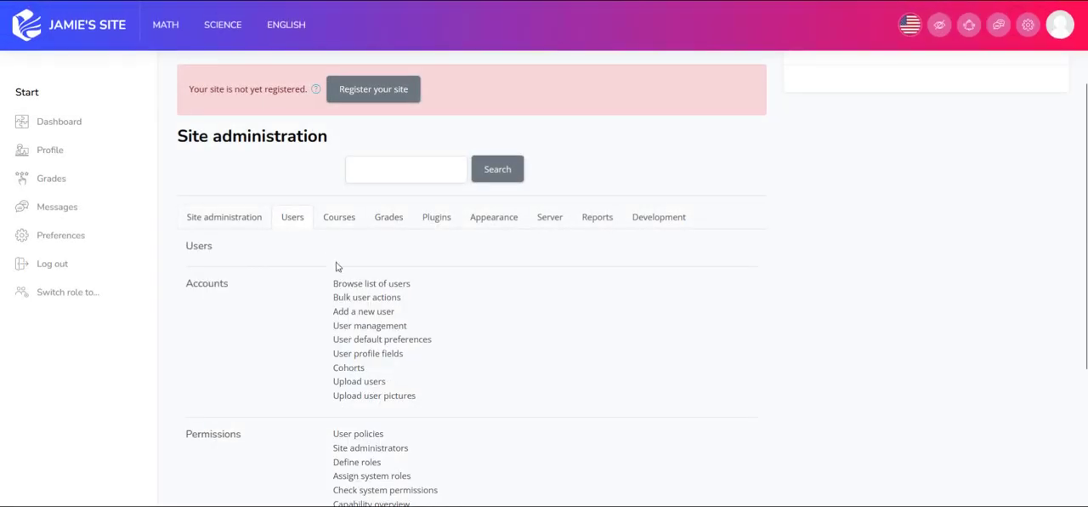
mouse_move(367, 296)
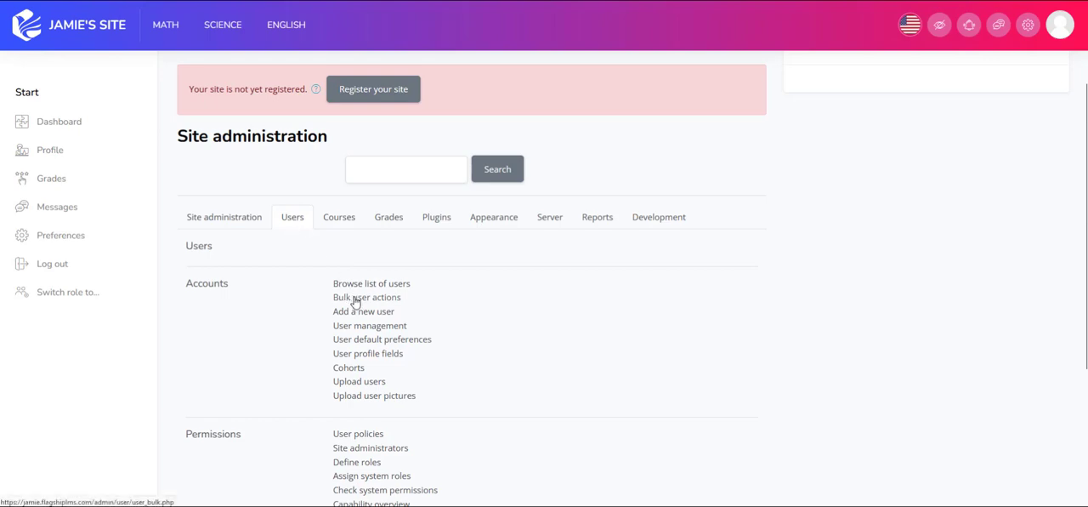
left_click(367, 296)
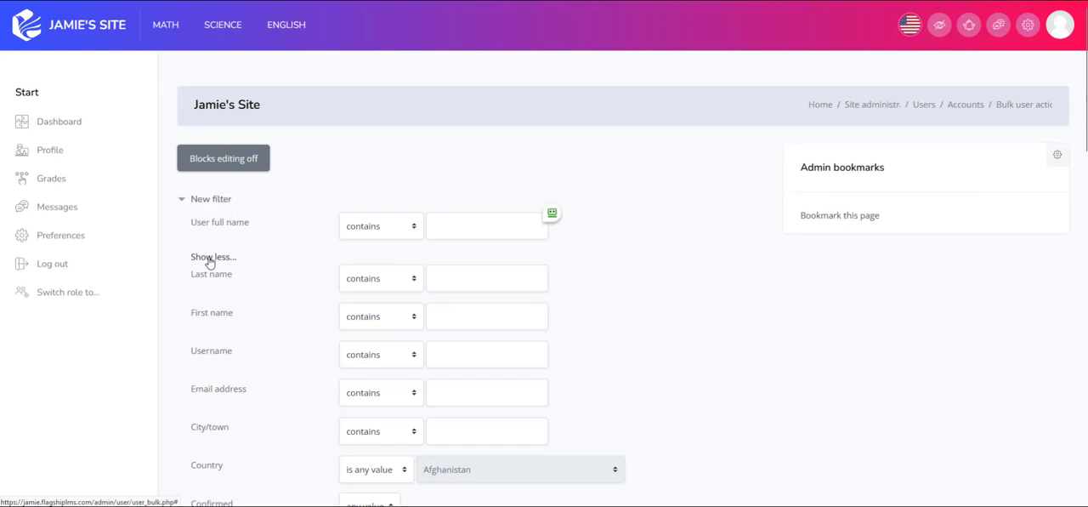
scroll("down", 3)
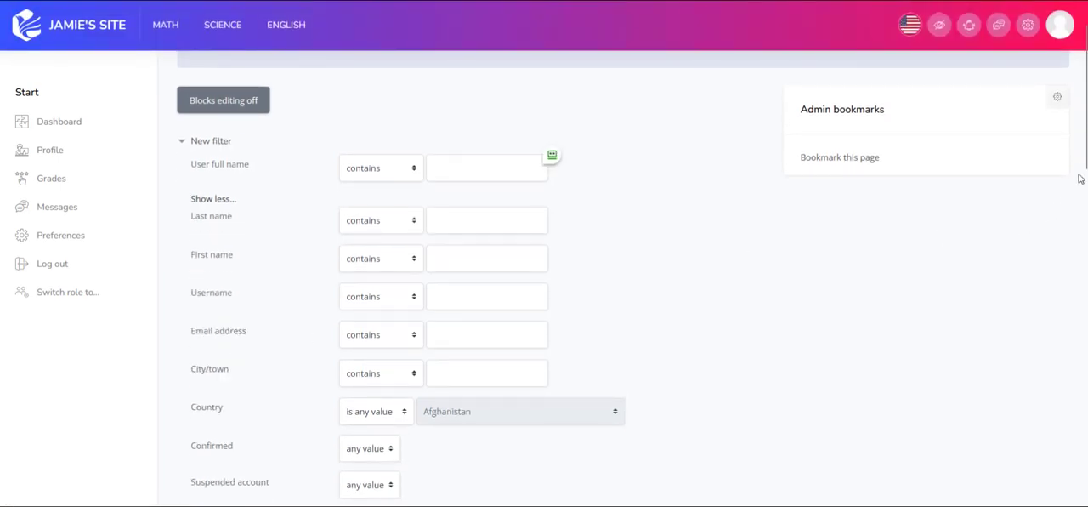
scroll("down", 3)
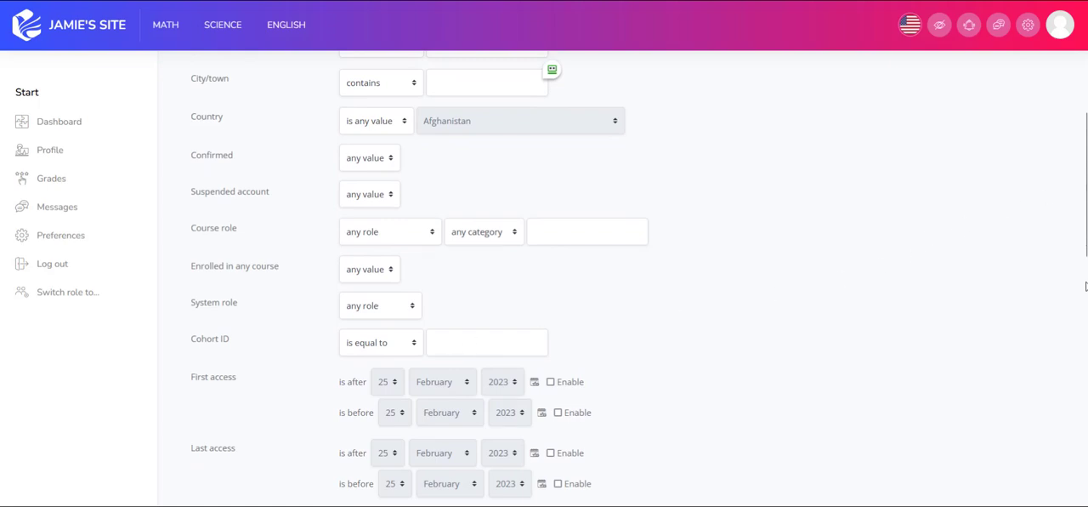
scroll("down", 3)
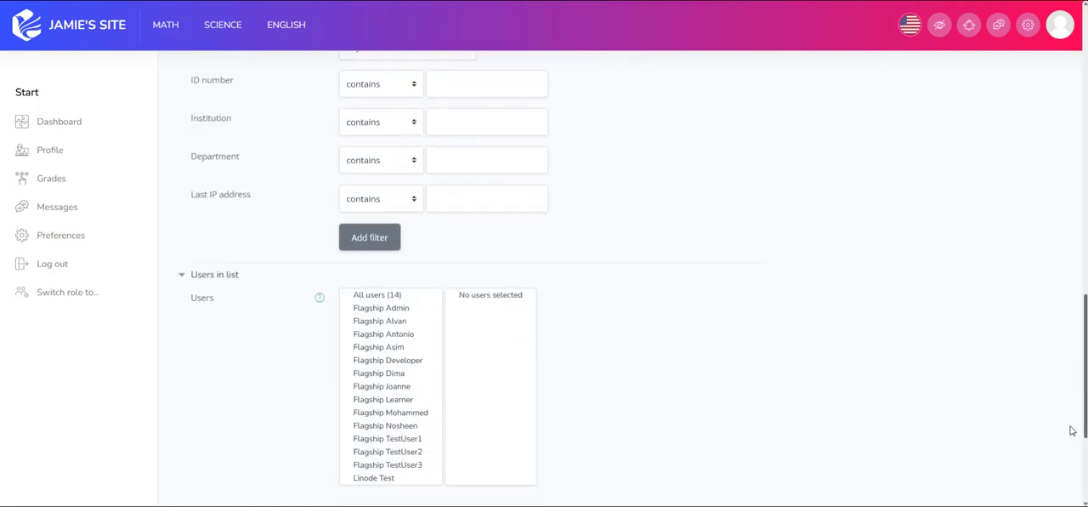
scroll("down", 3)
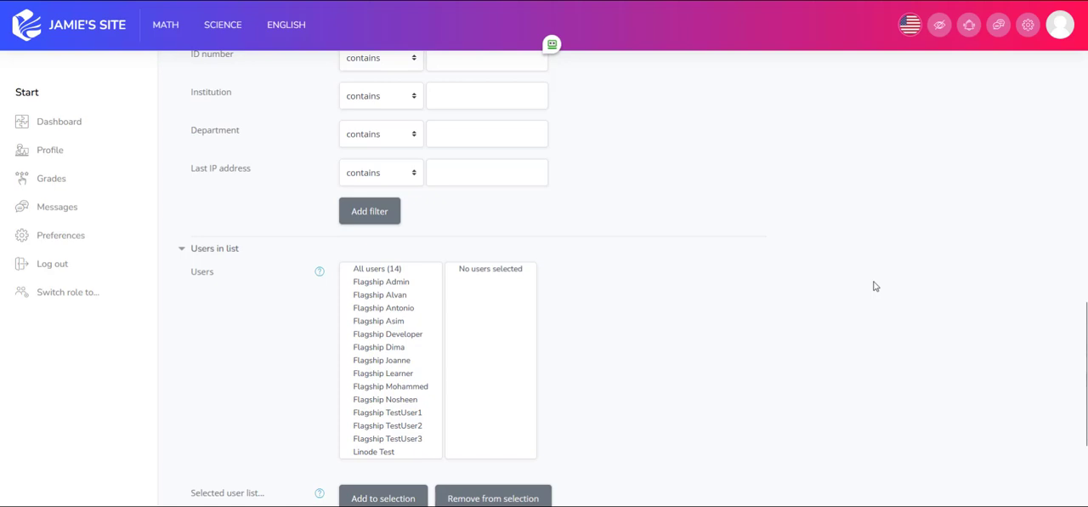
mouse_move(870, 289)
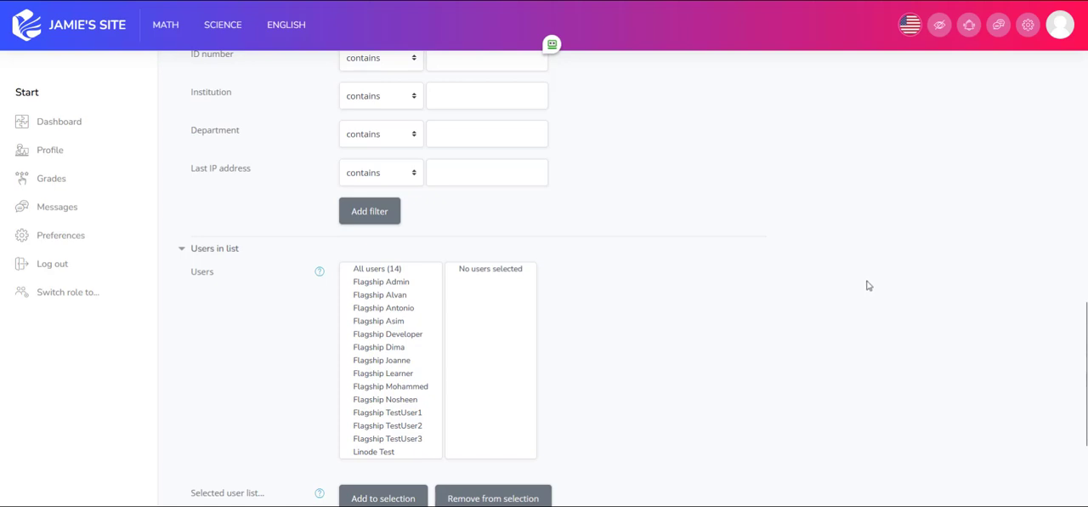
mouse_move(860, 285)
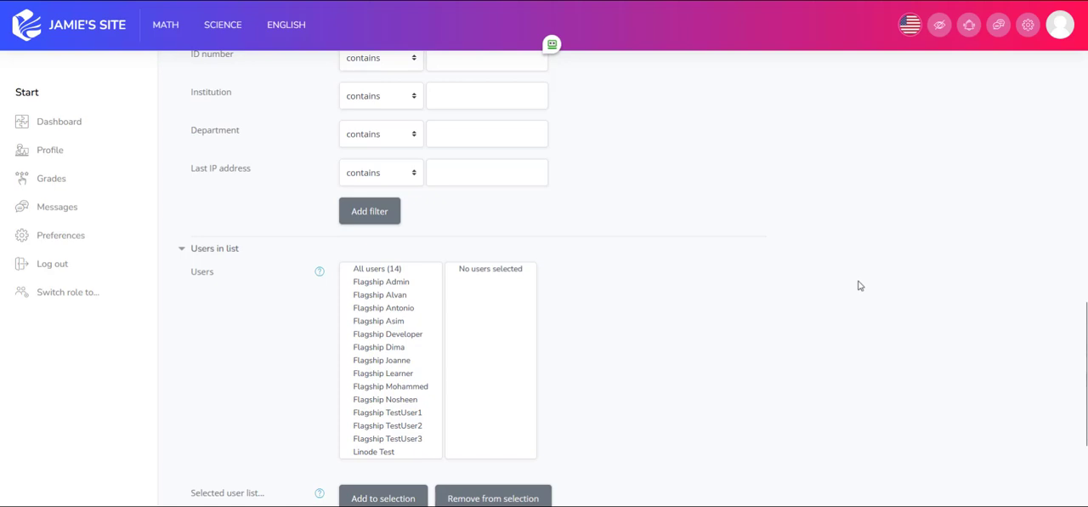
mouse_move(853, 286)
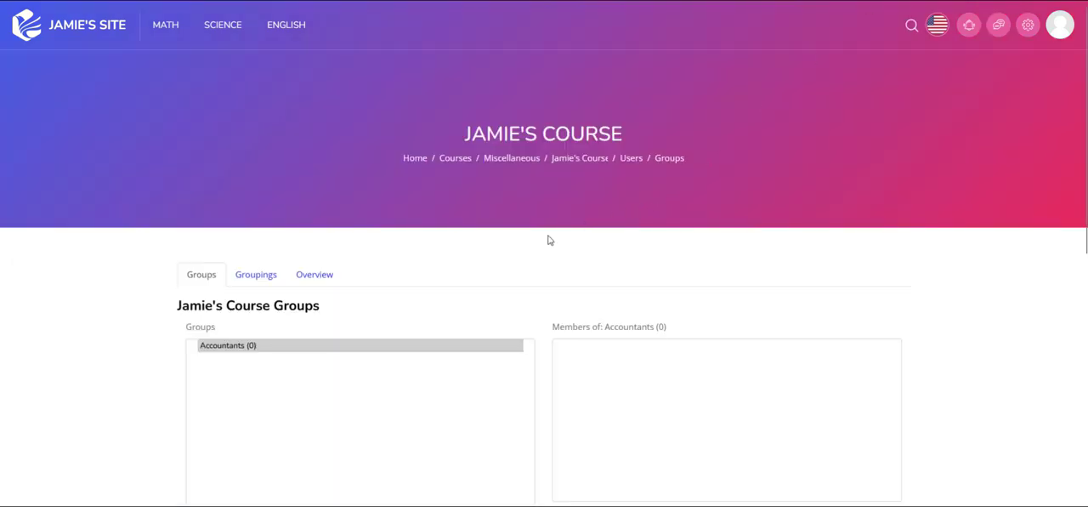
mouse_move(415, 295)
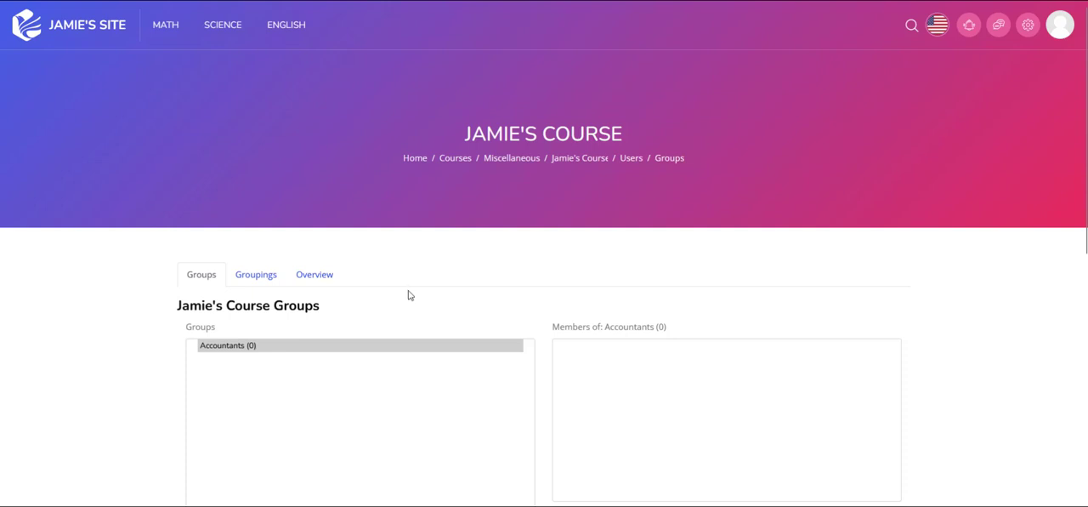
mouse_move(407, 293)
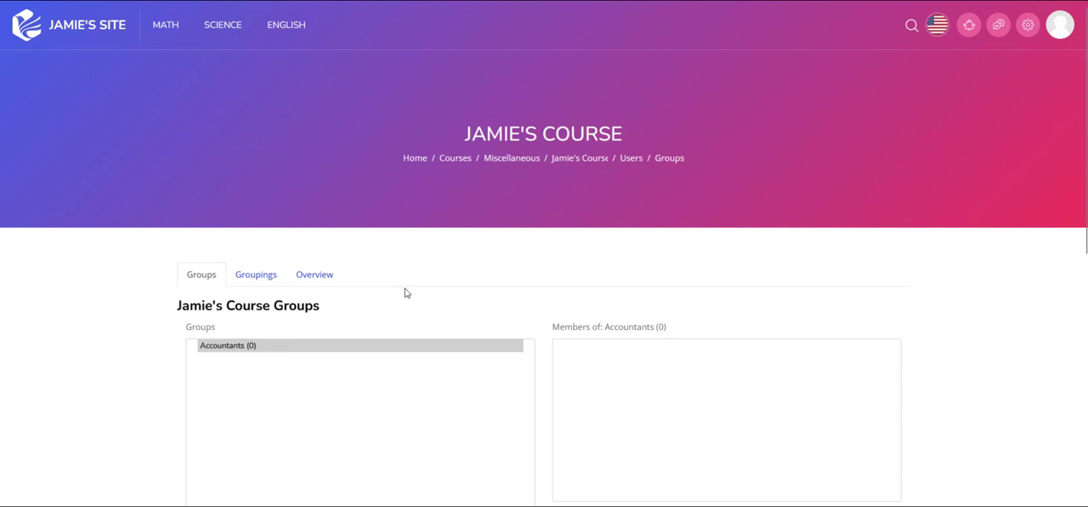
mouse_move(476, 127)
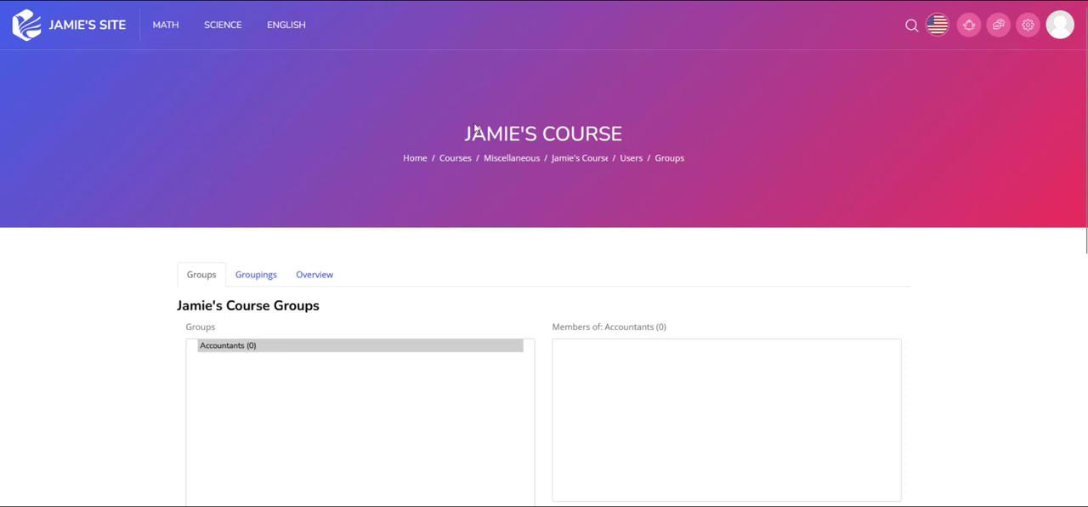
mouse_move(559, 109)
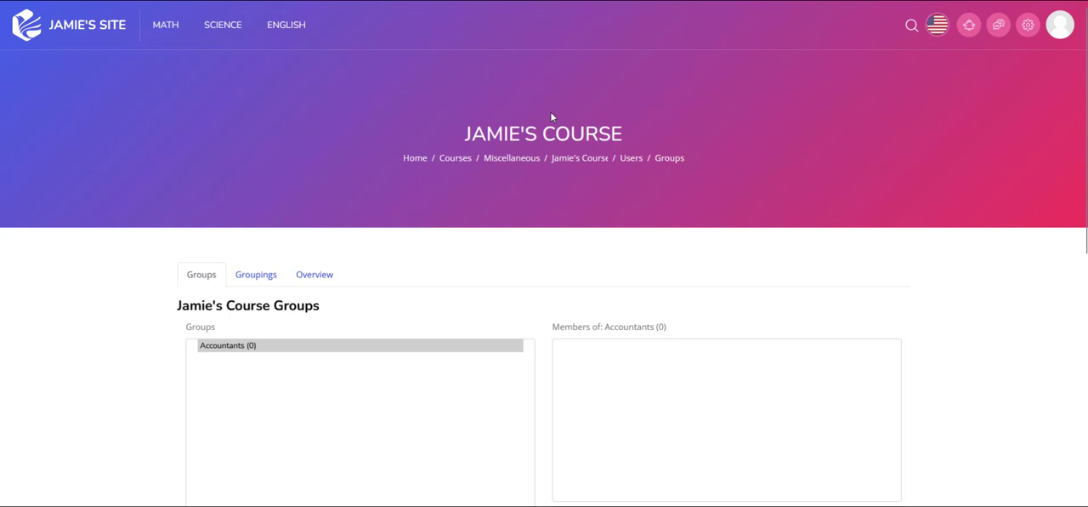
mouse_move(572, 95)
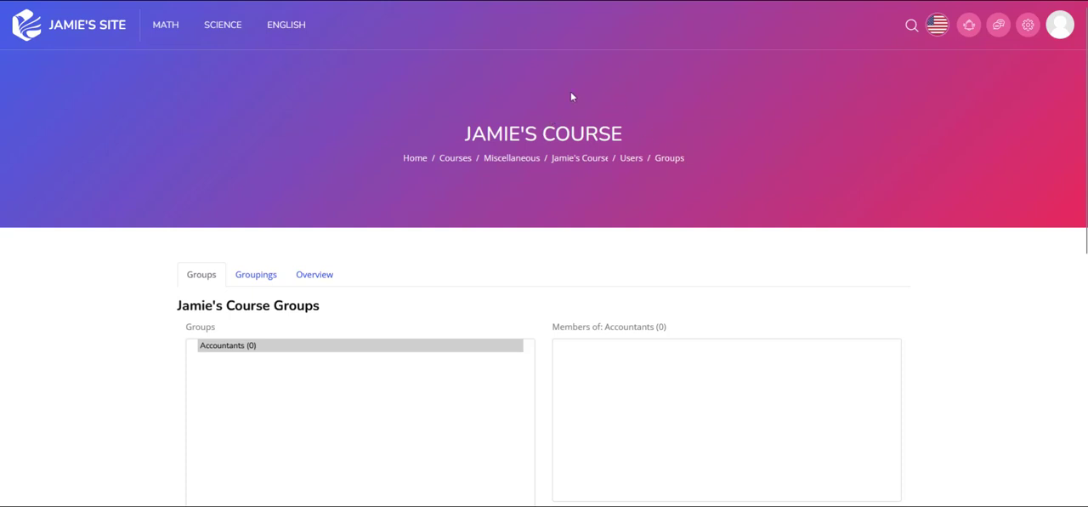
mouse_move(510, 122)
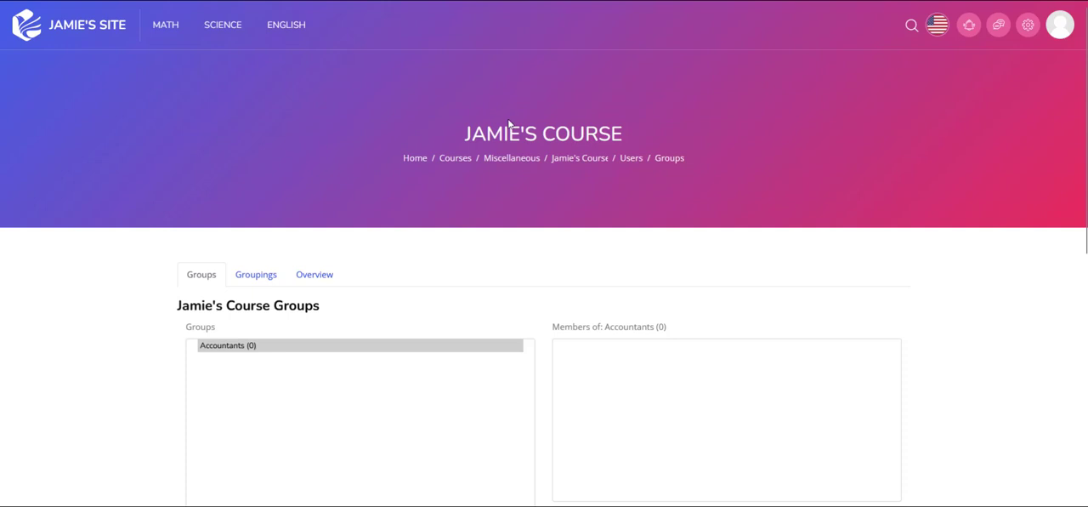
mouse_move(153, 332)
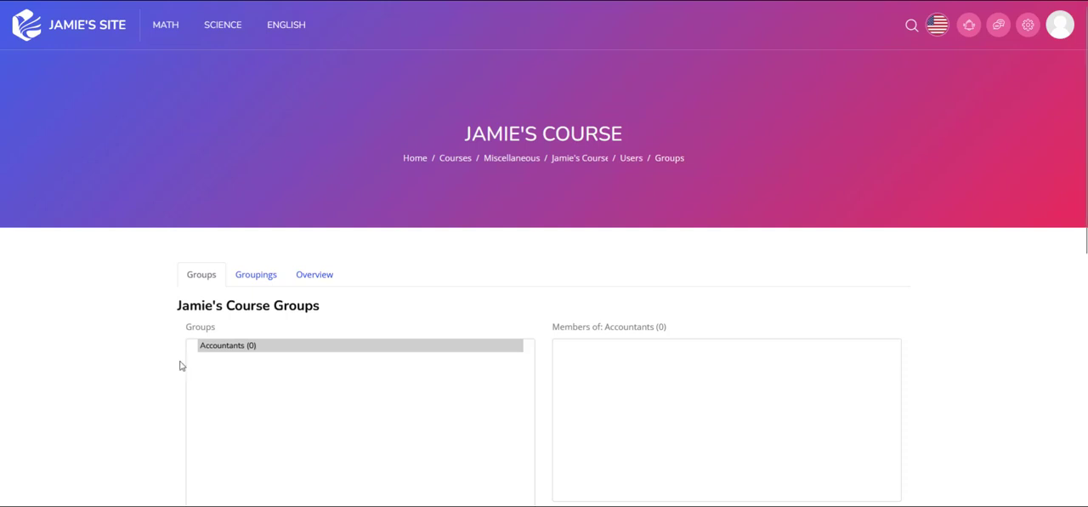
mouse_move(244, 373)
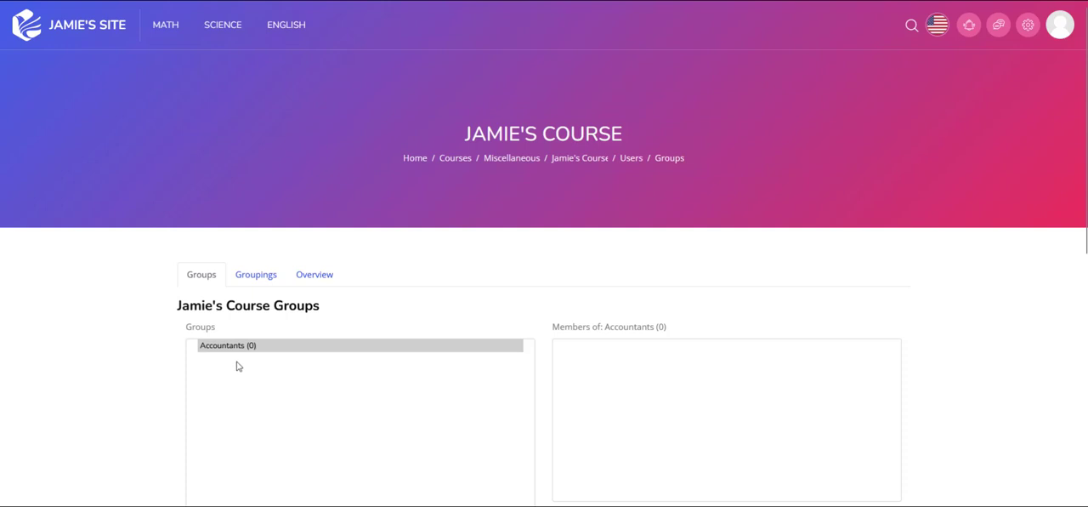
mouse_move(225, 349)
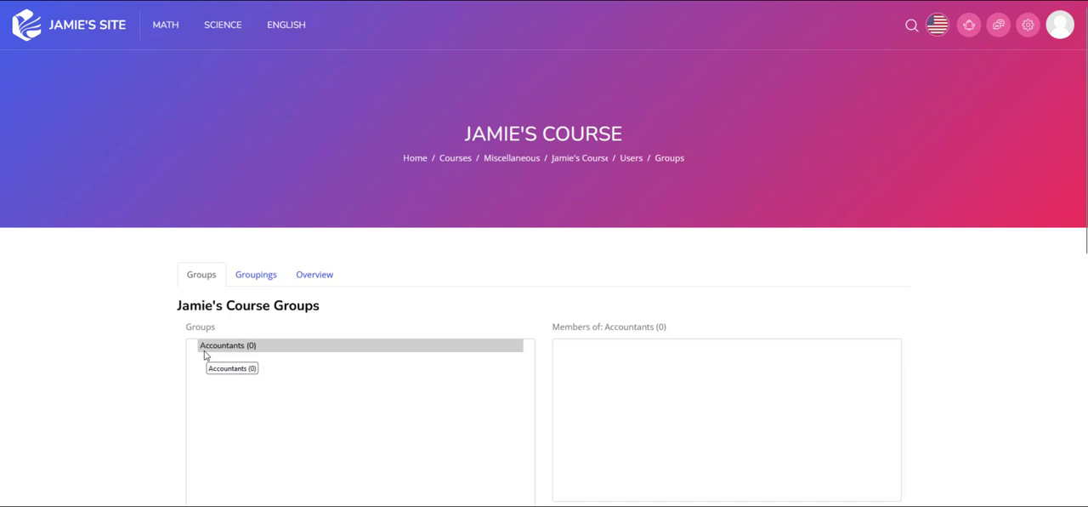
mouse_move(212, 352)
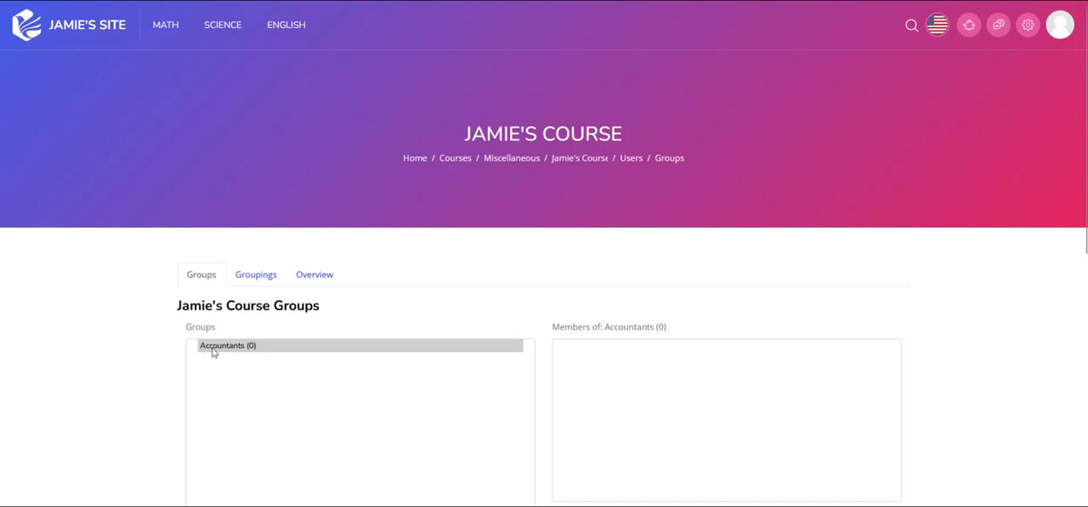
mouse_move(221, 345)
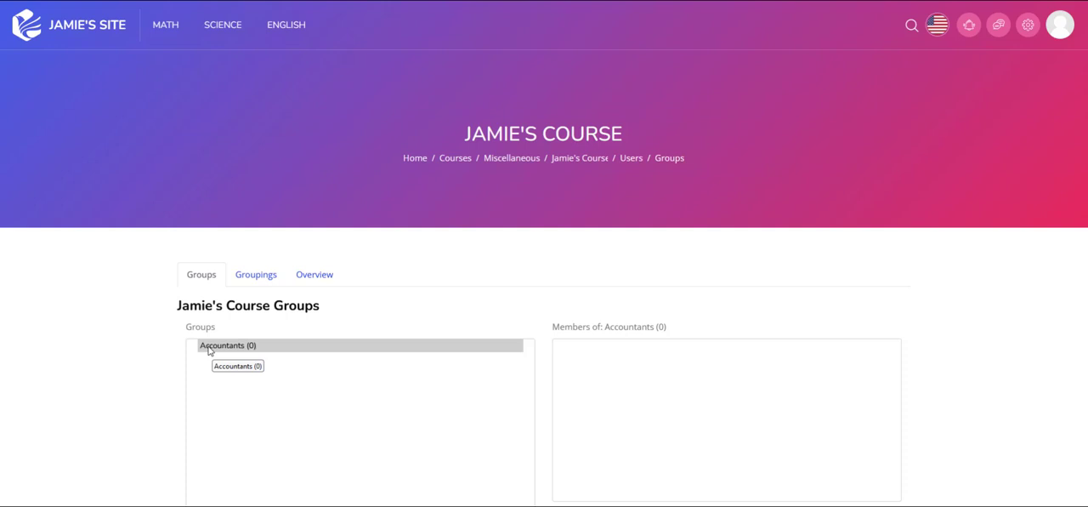
mouse_move(262, 354)
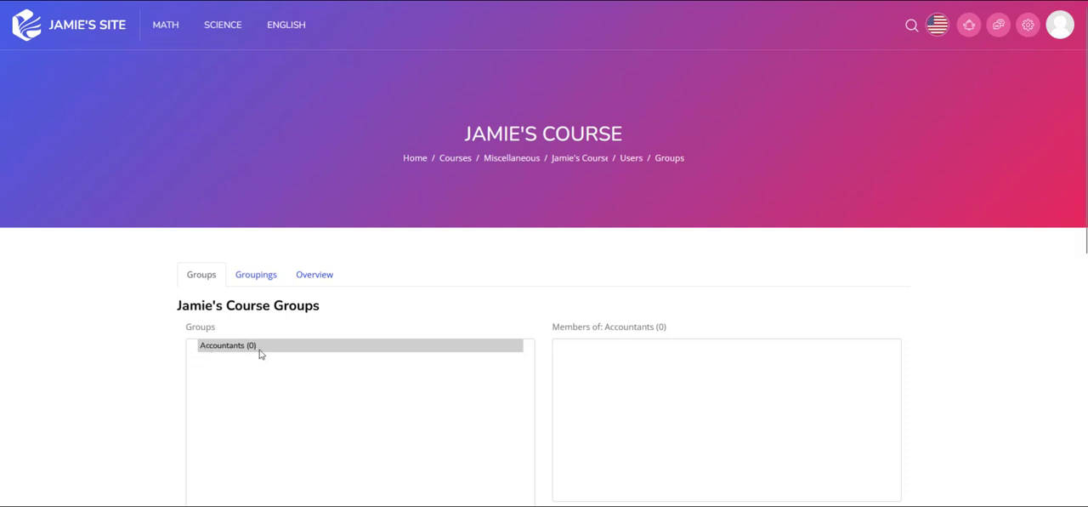
mouse_move(215, 359)
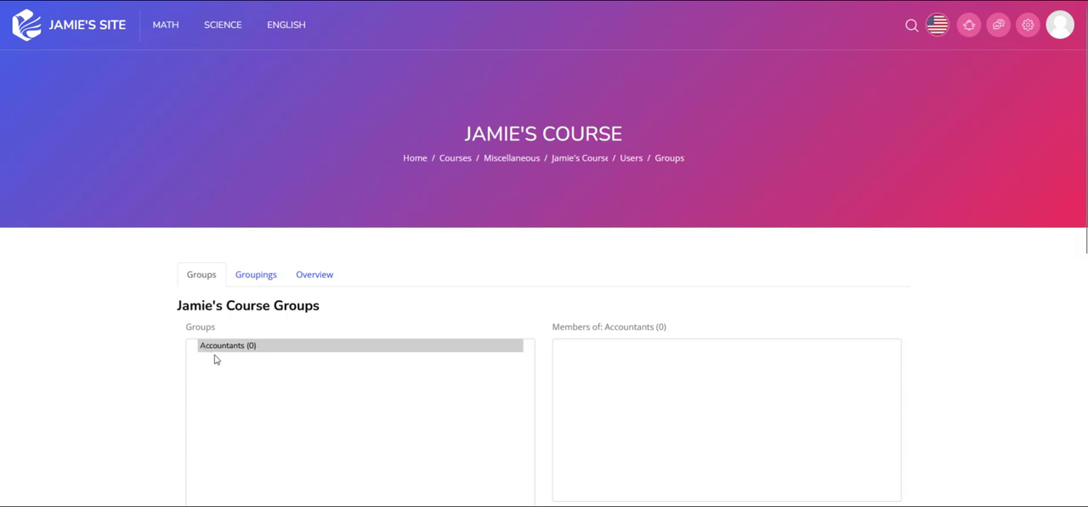
mouse_move(192, 341)
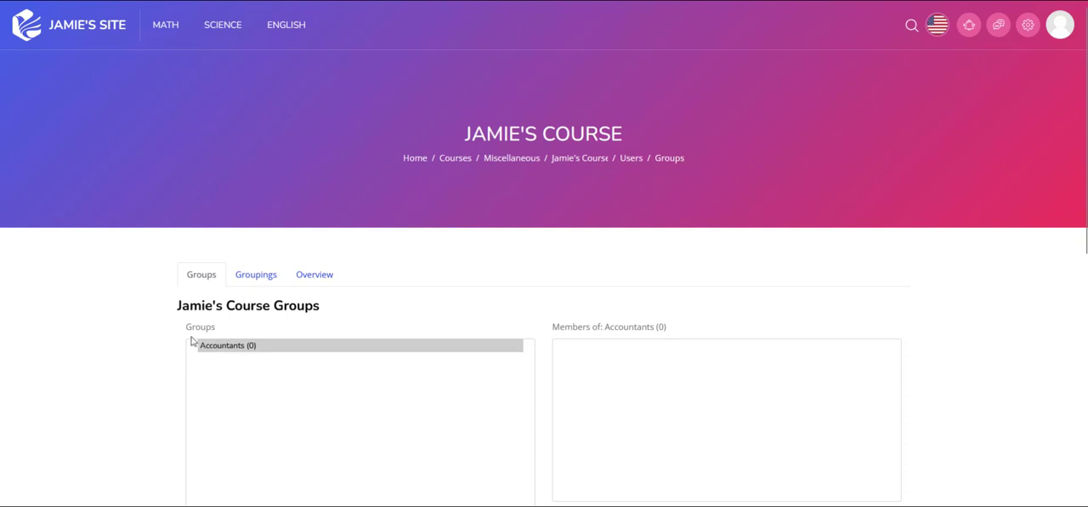
mouse_move(212, 367)
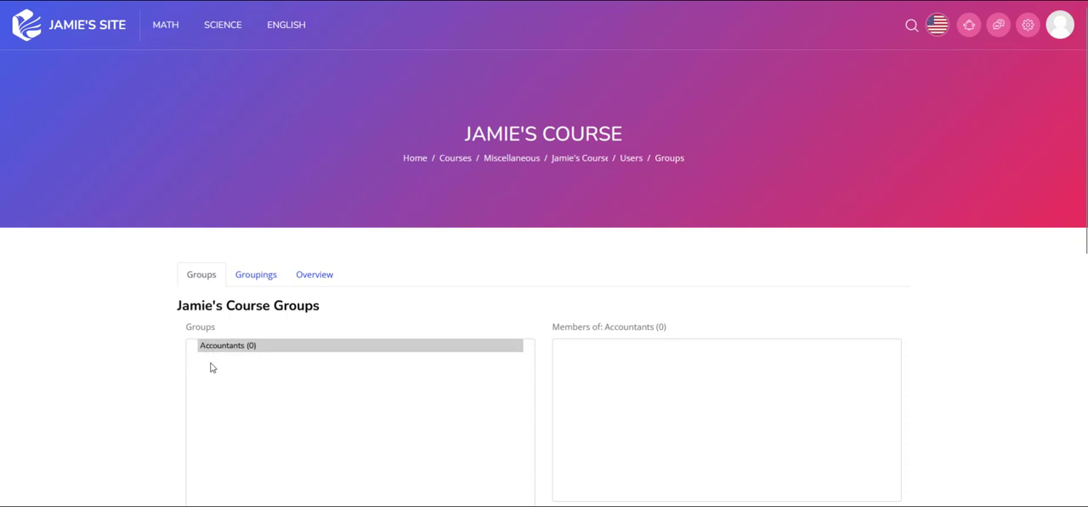
mouse_move(230, 384)
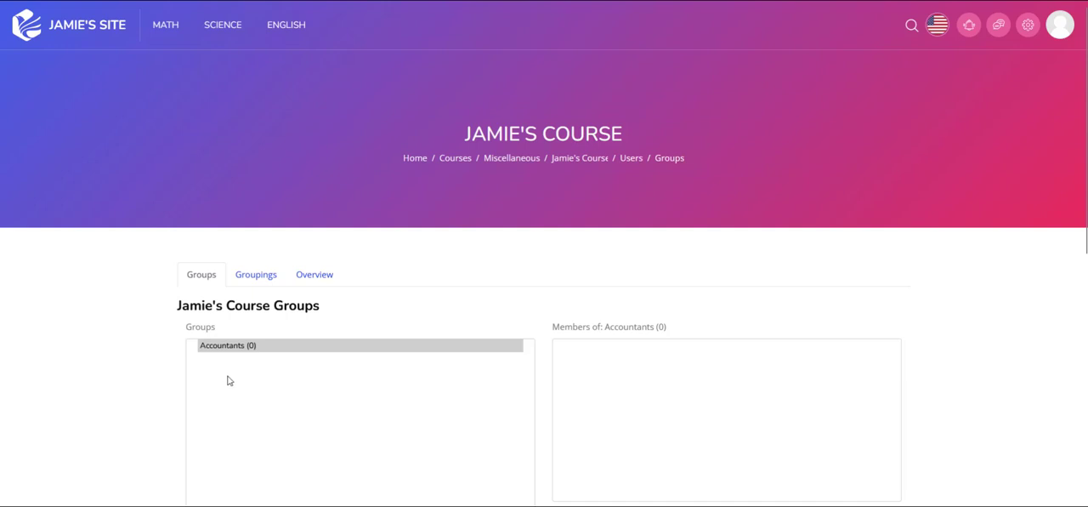
mouse_move(215, 371)
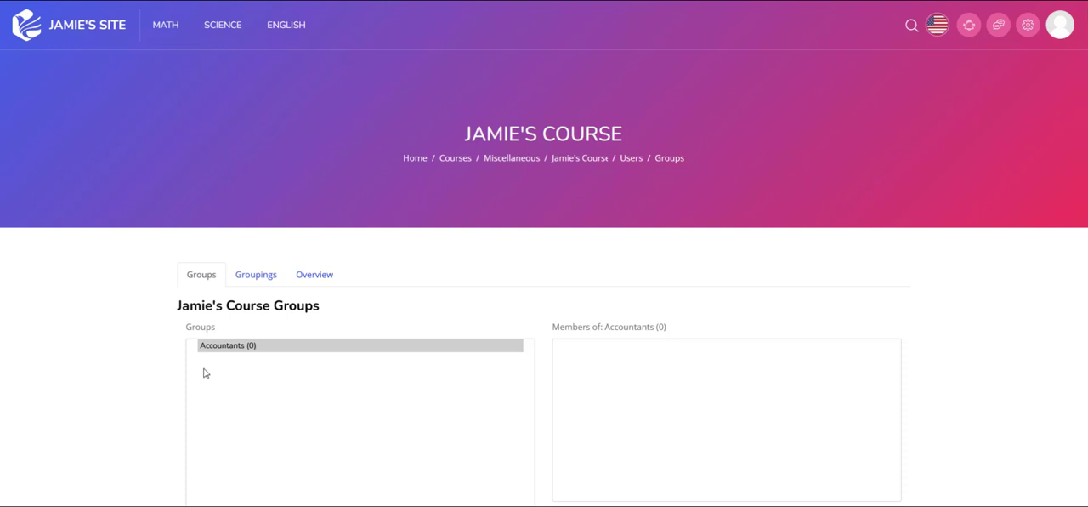
mouse_move(174, 350)
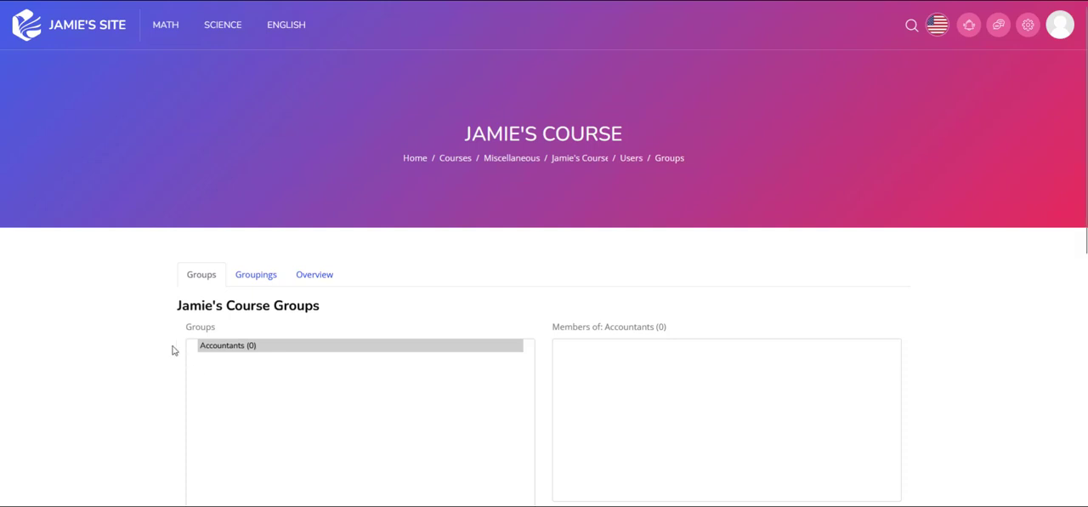